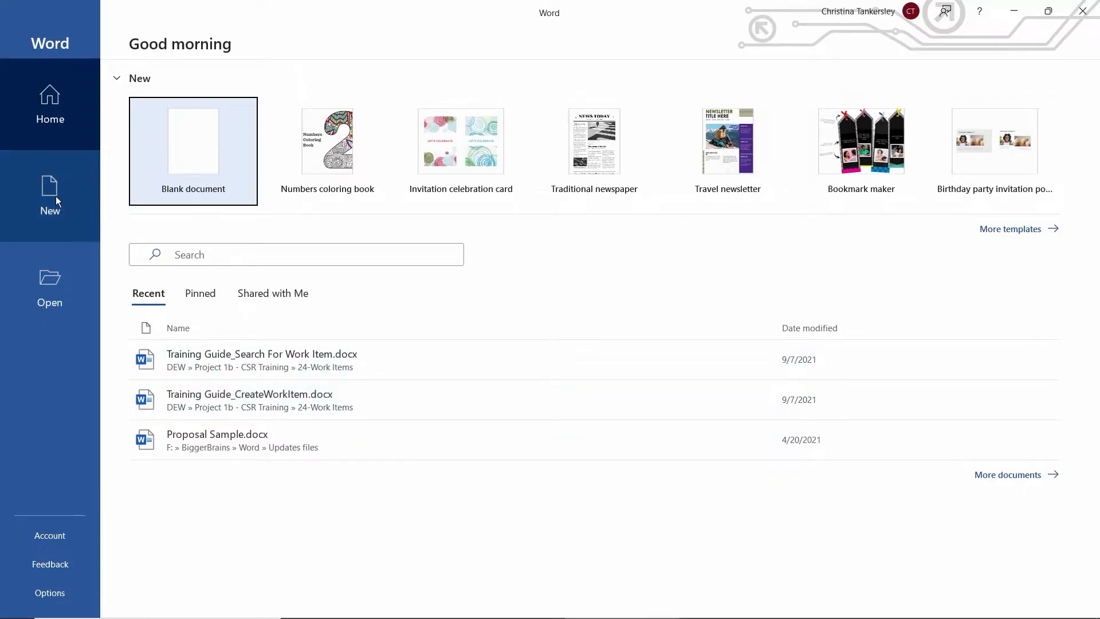
# Start a new blank document from the Word start screen.
pyautogui.click(50, 195)
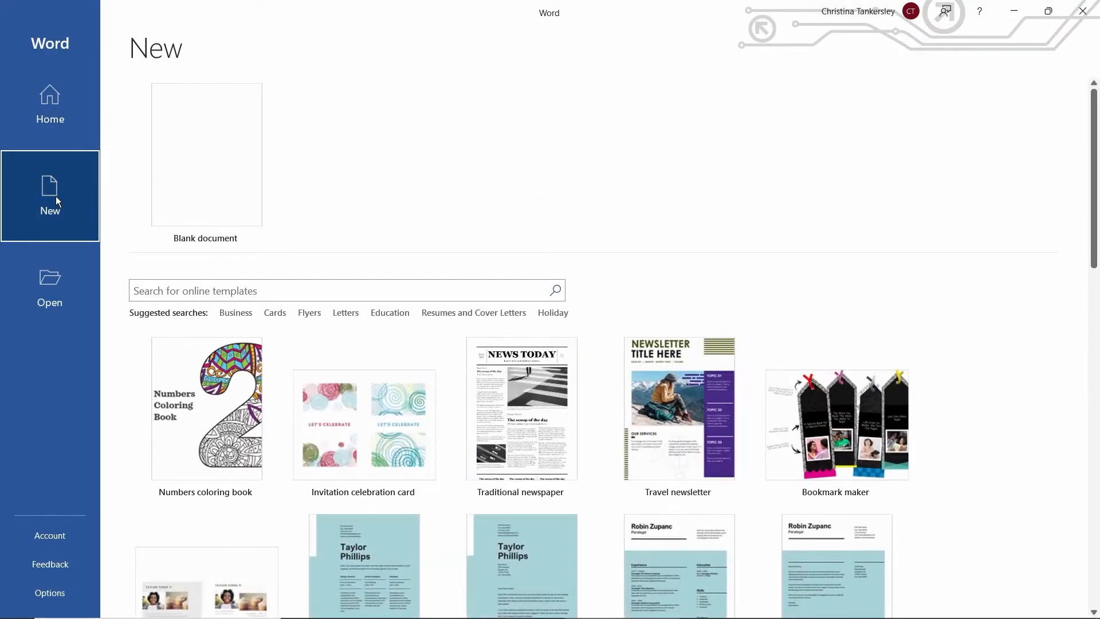
pyautogui.click(206, 156)
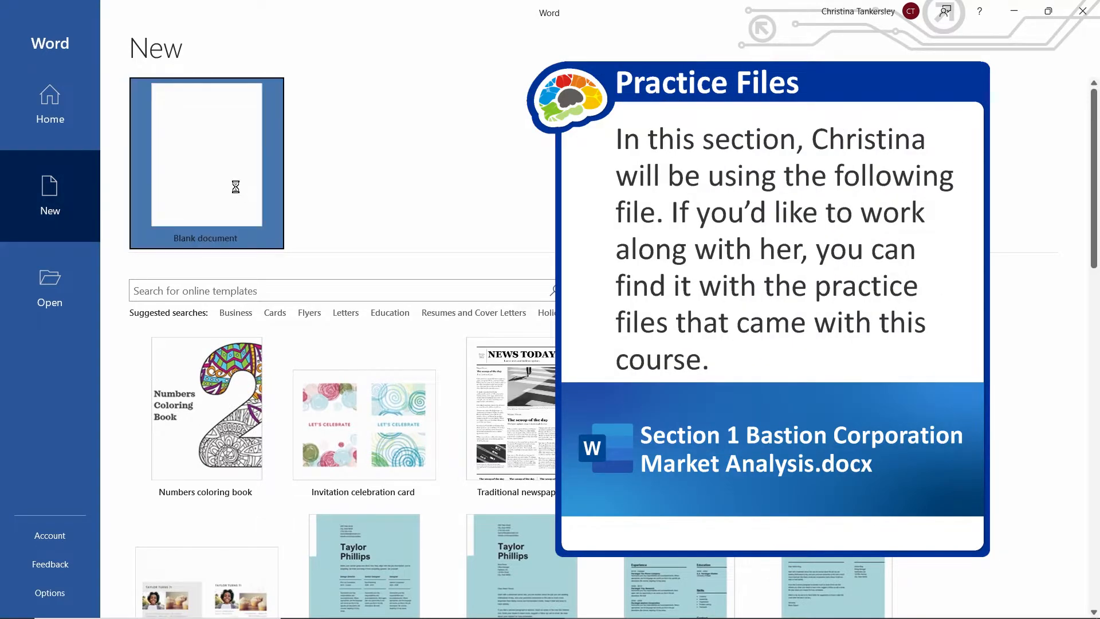
pyautogui.click(206, 166)
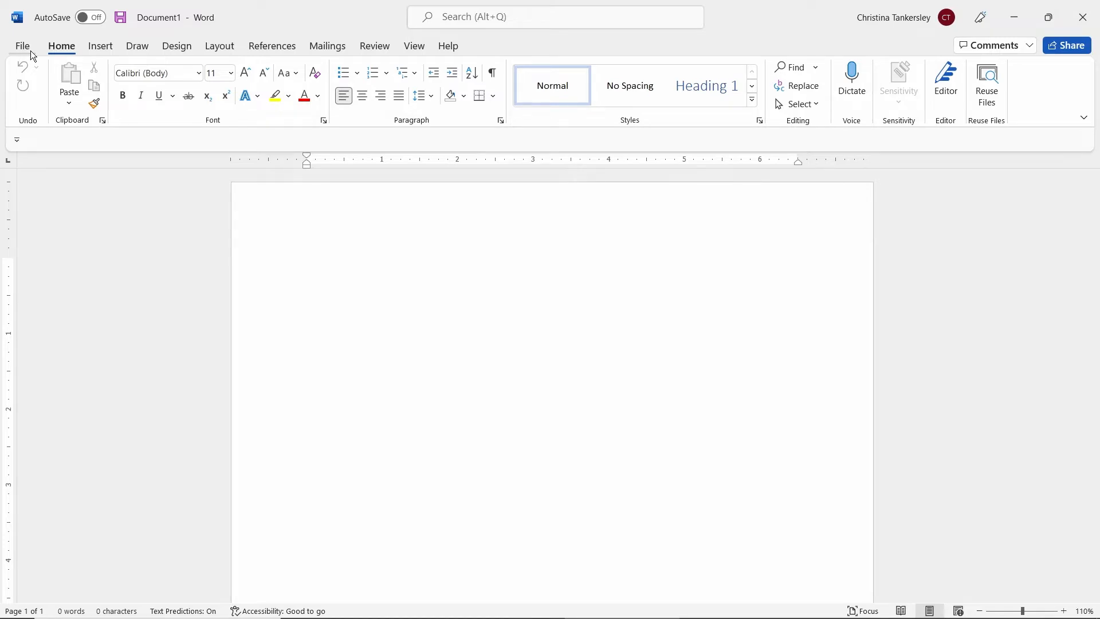
# Reach the Open dialog via File > Open > Browse, showing the Documents folder.
pyautogui.click(22, 46)
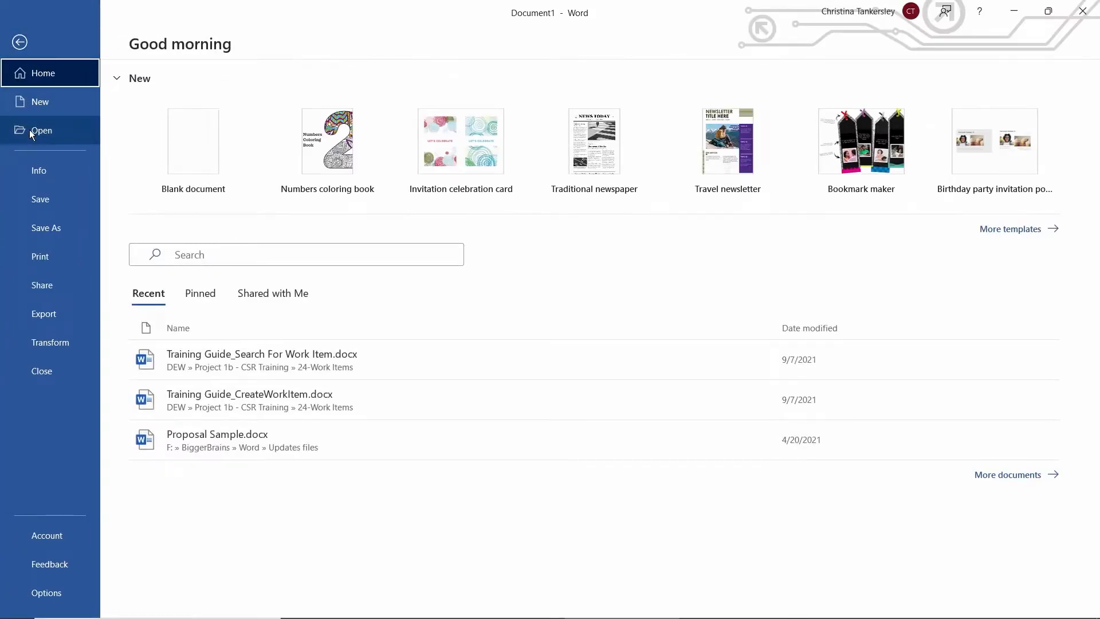
pyautogui.click(41, 129)
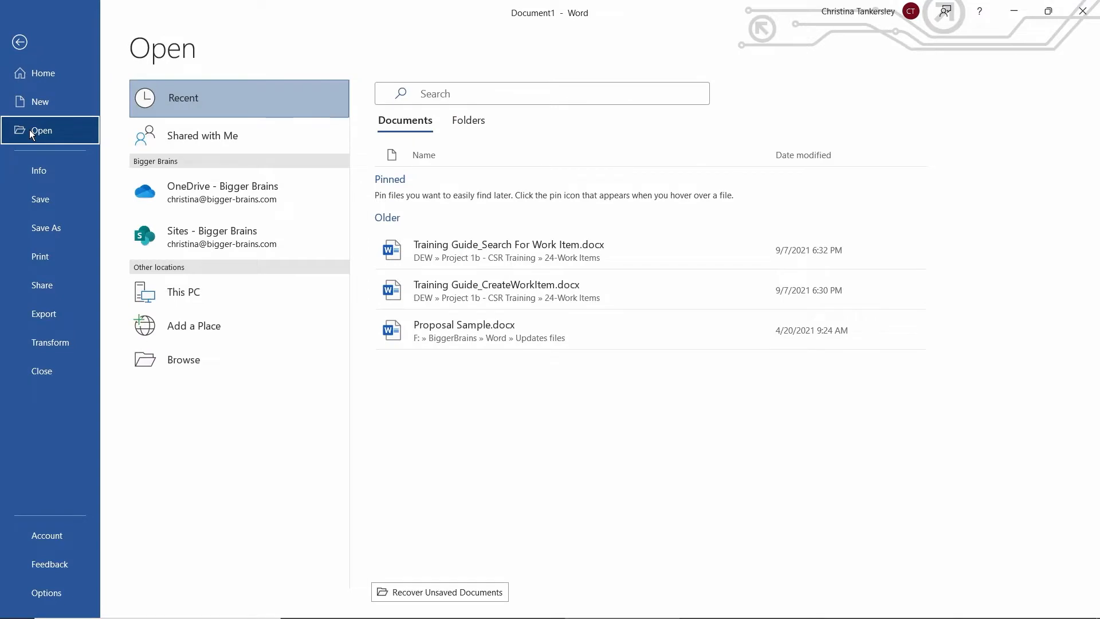
pyautogui.moveTo(112, 292)
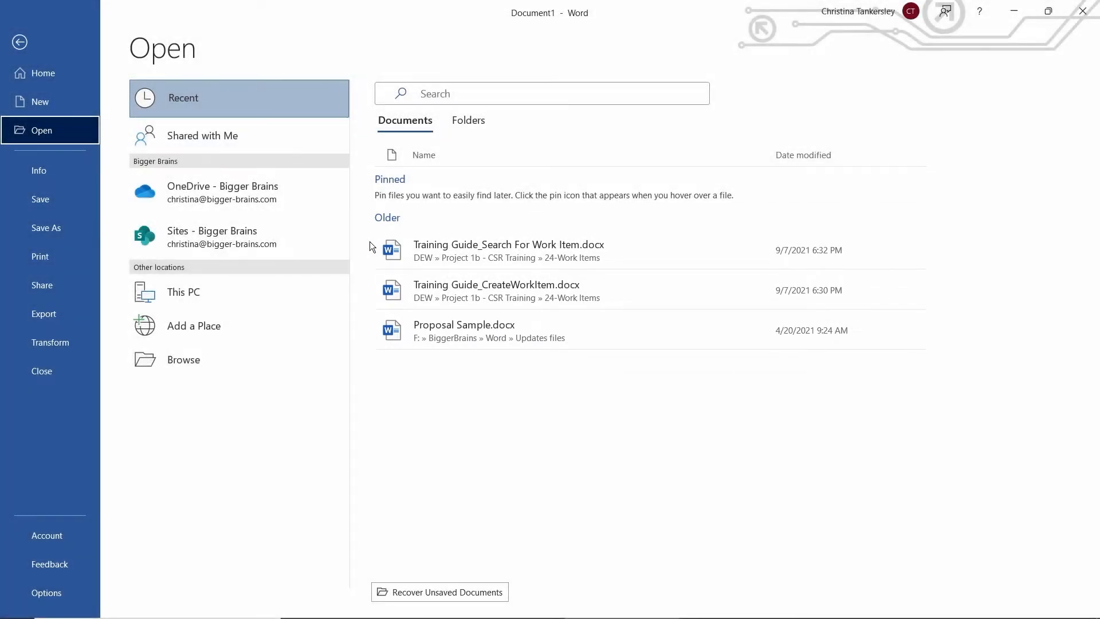
pyautogui.click(543, 94)
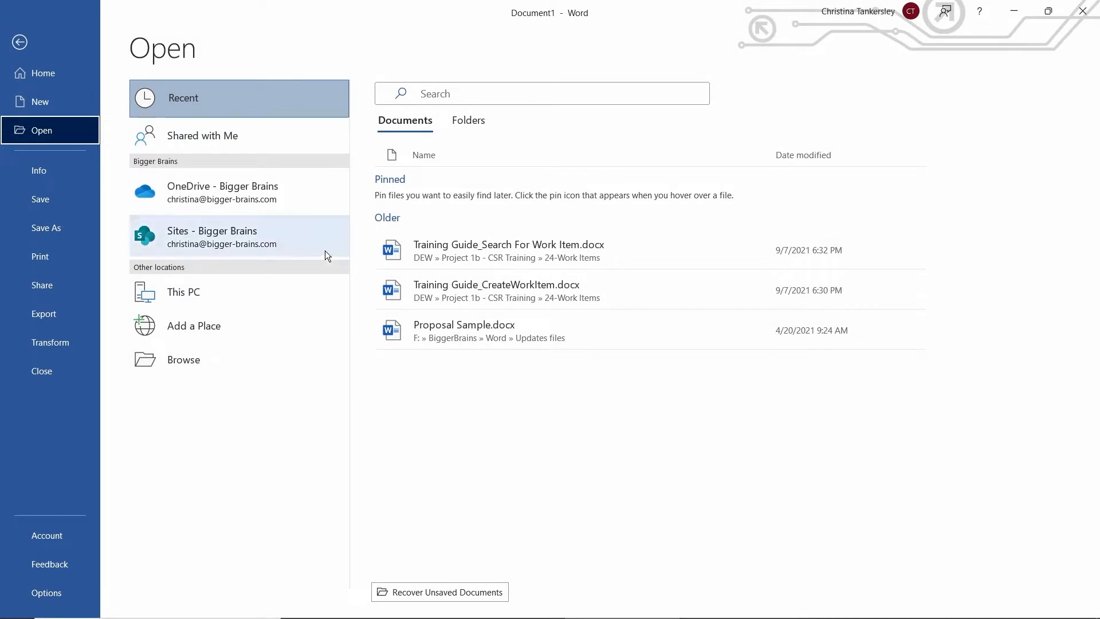
pyautogui.moveTo(192, 366)
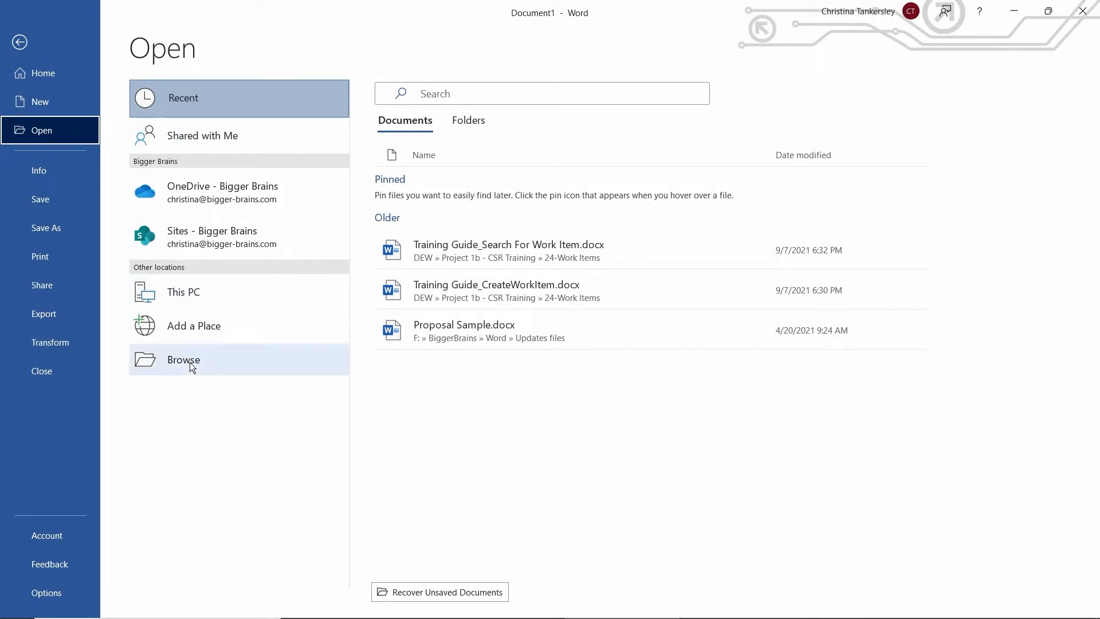
pyautogui.click(183, 360)
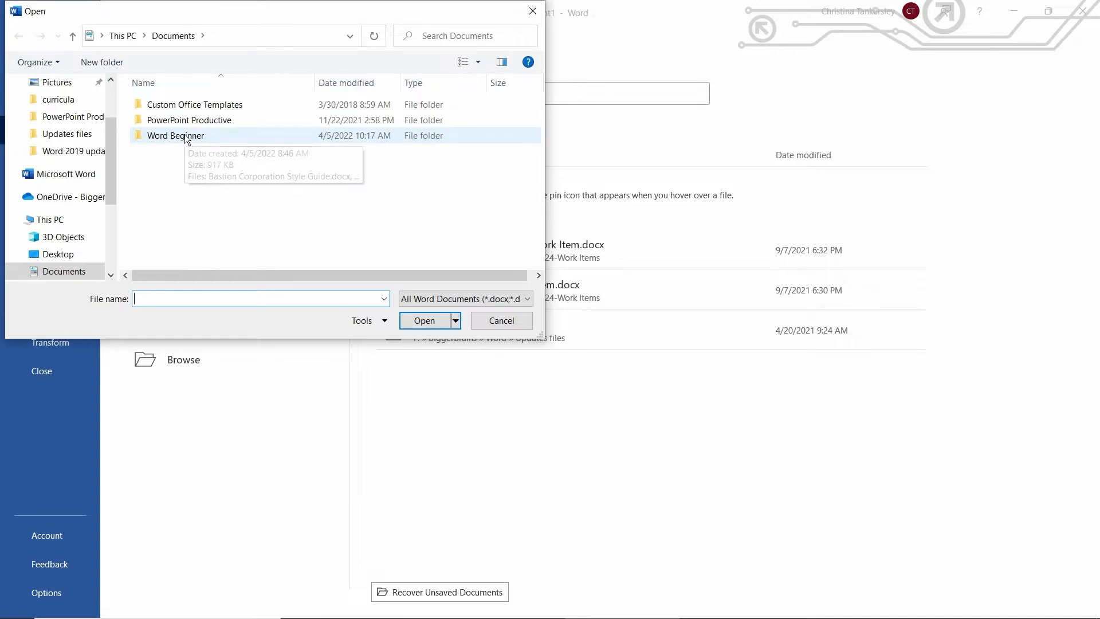
# Enter the Word Beginner folder holding the Bastion Corporation Market Analysis file.
pyautogui.doubleClick(177, 135)
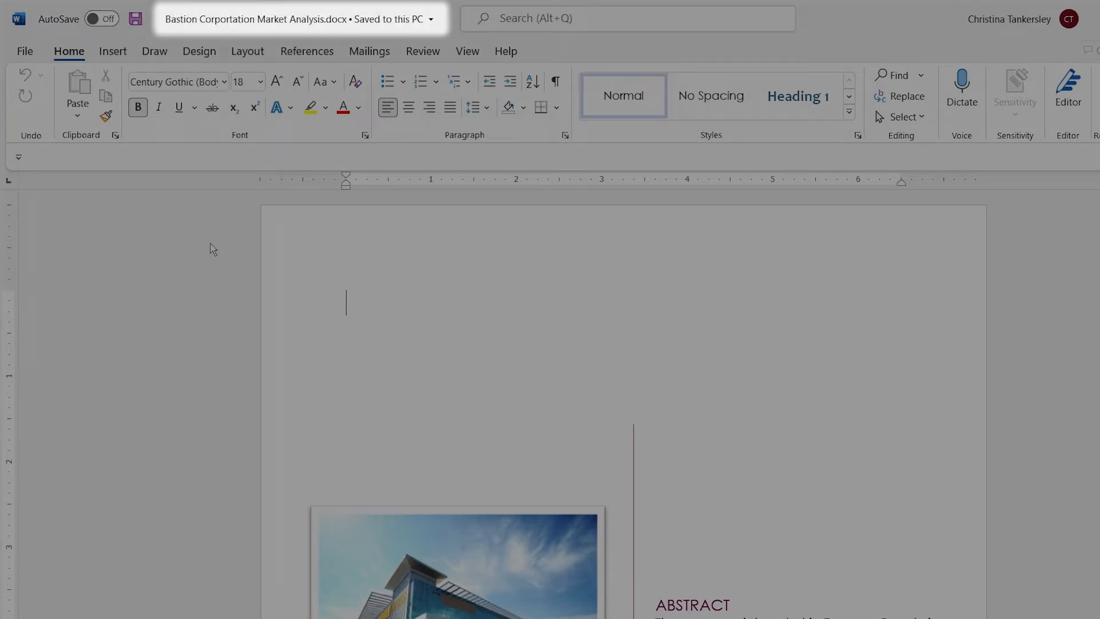
pyautogui.click(626, 18)
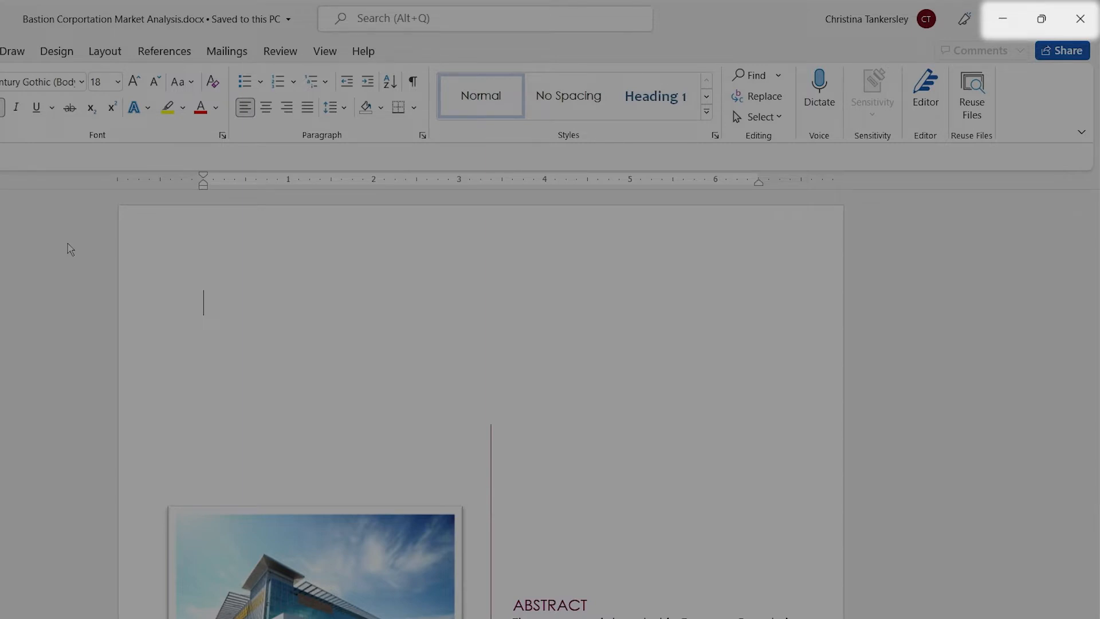
pyautogui.click(1040, 18)
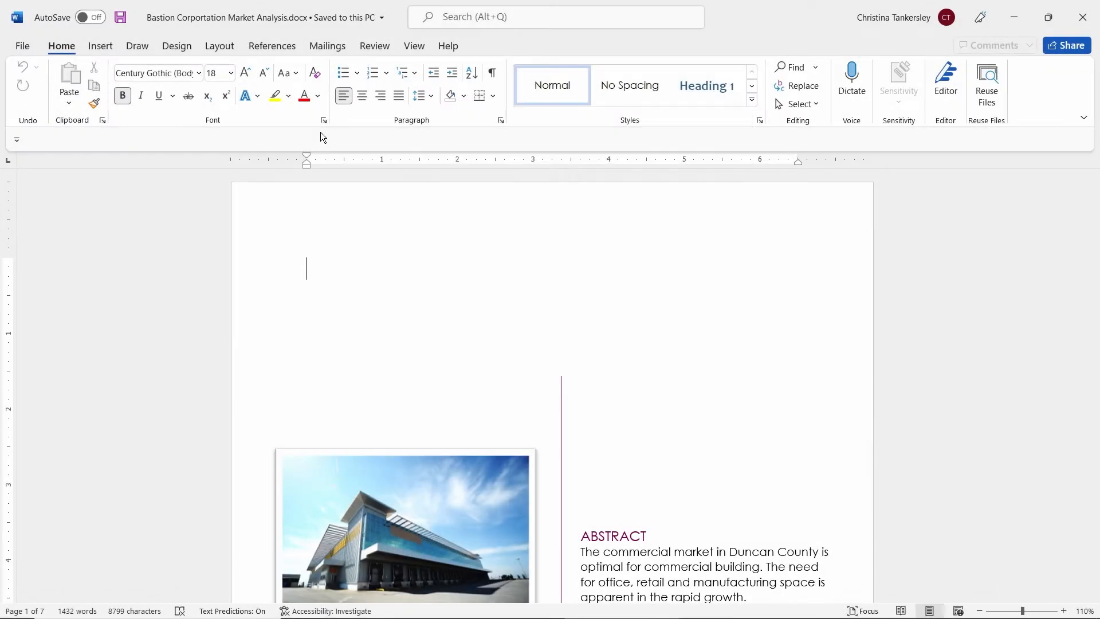
pyautogui.click(323, 121)
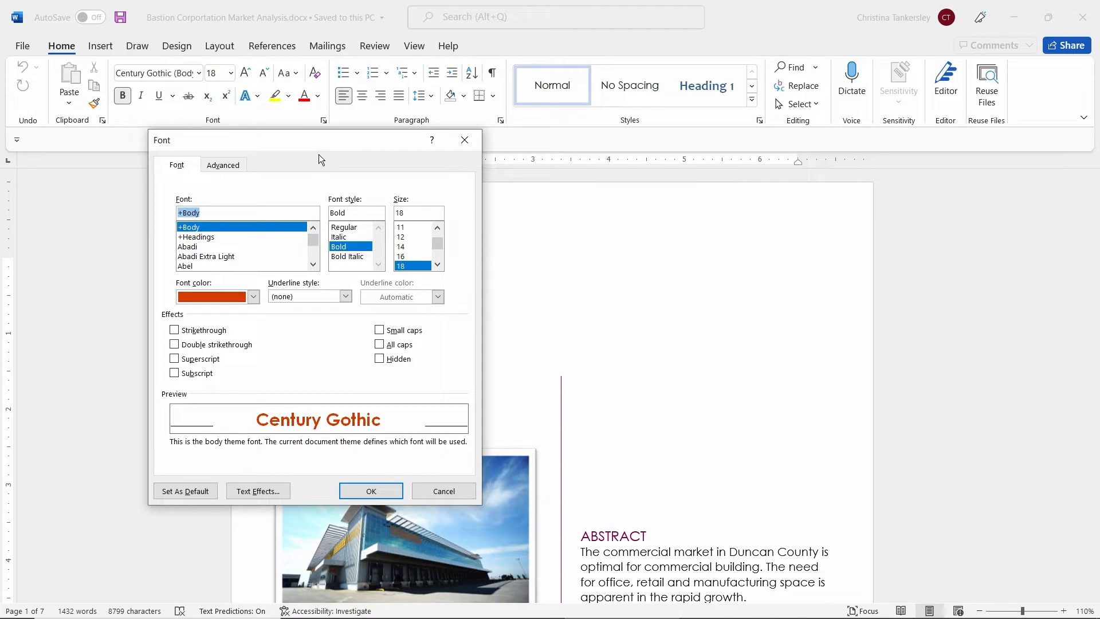
pyautogui.moveTo(353, 156)
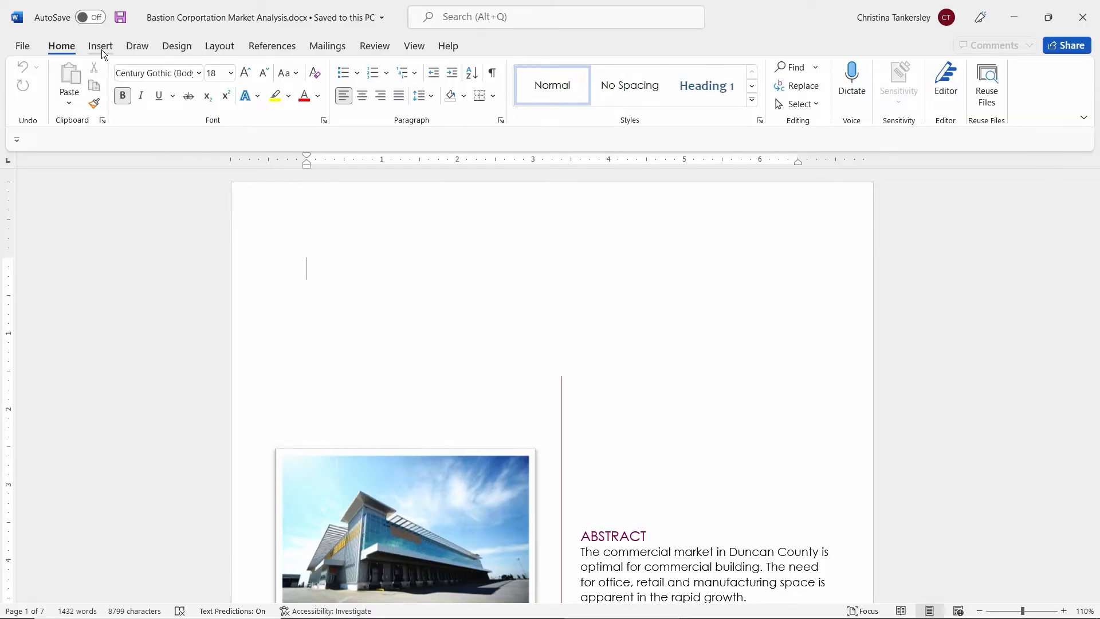
pyautogui.click(101, 46)
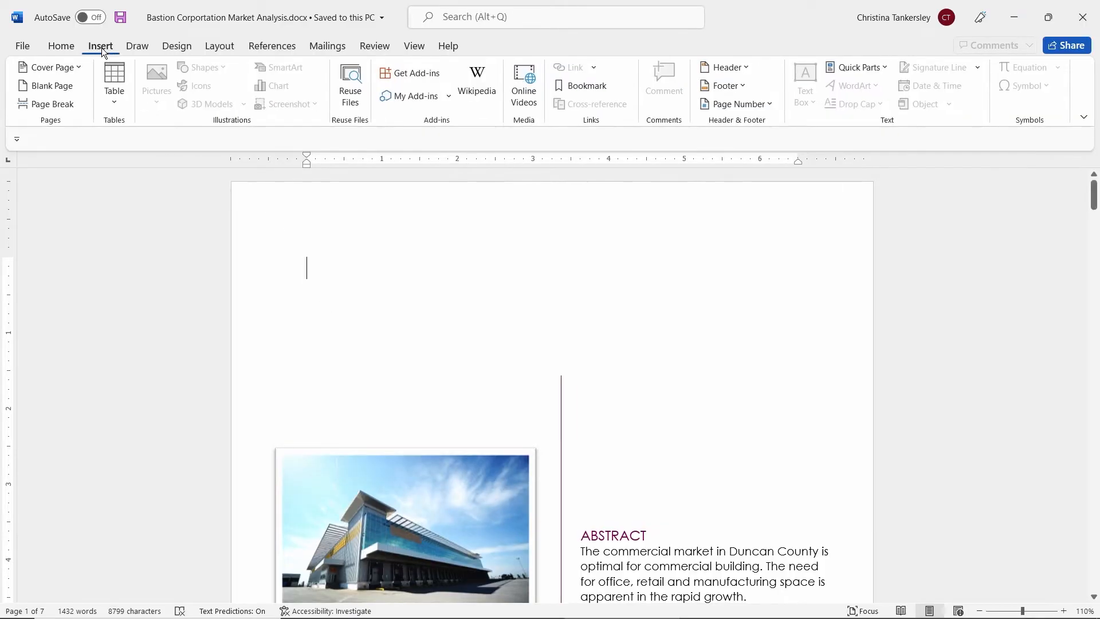
pyautogui.doubleClick(101, 46)
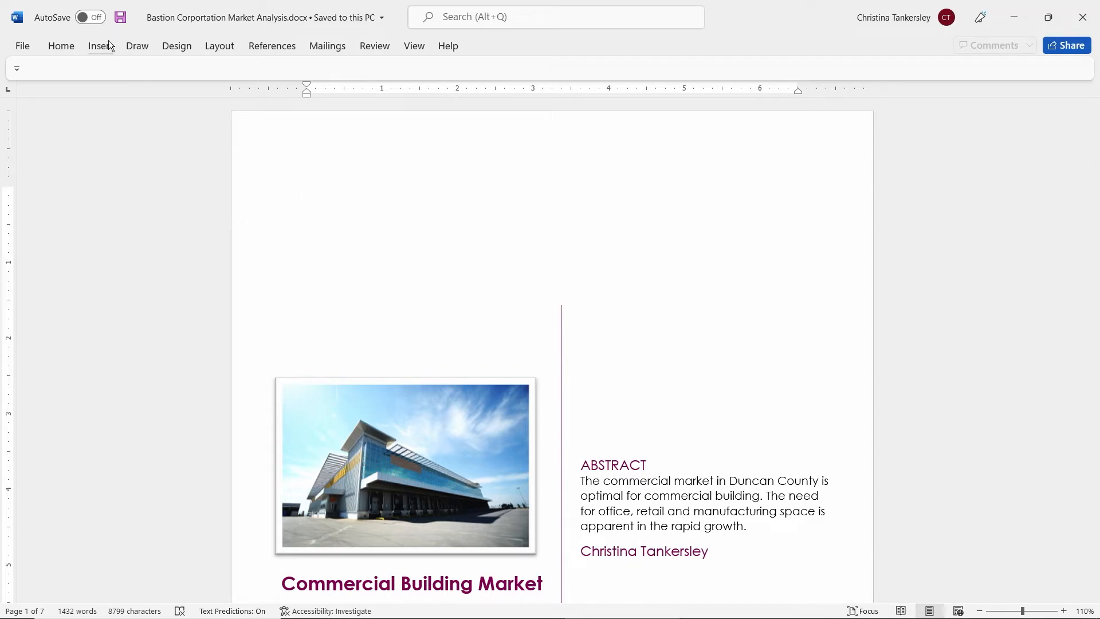
pyautogui.click(101, 46)
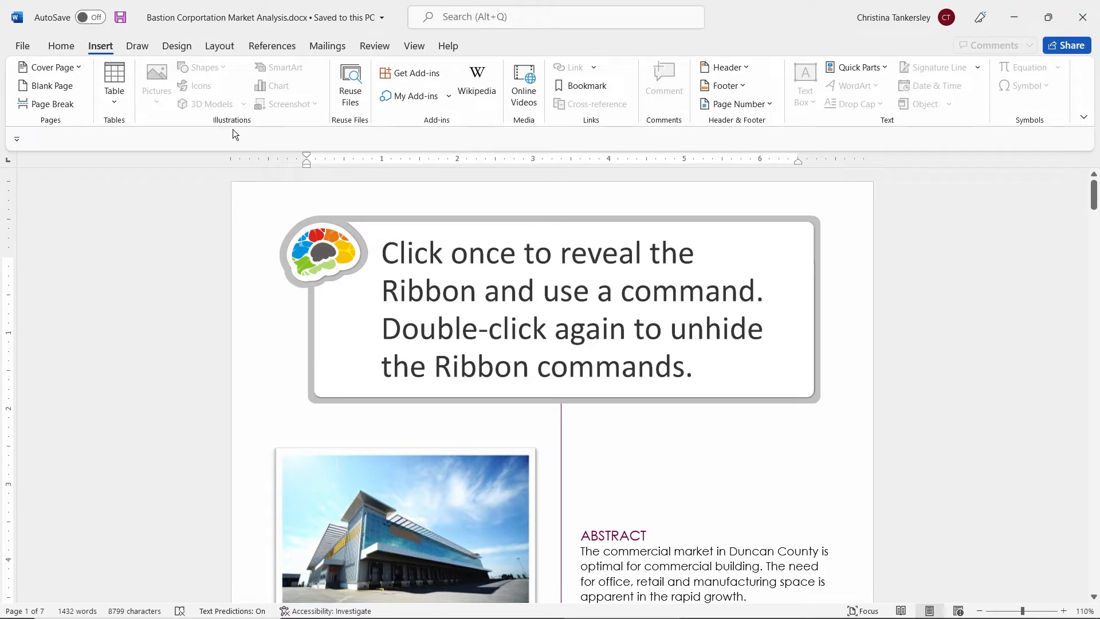
pyautogui.moveTo(148, 142)
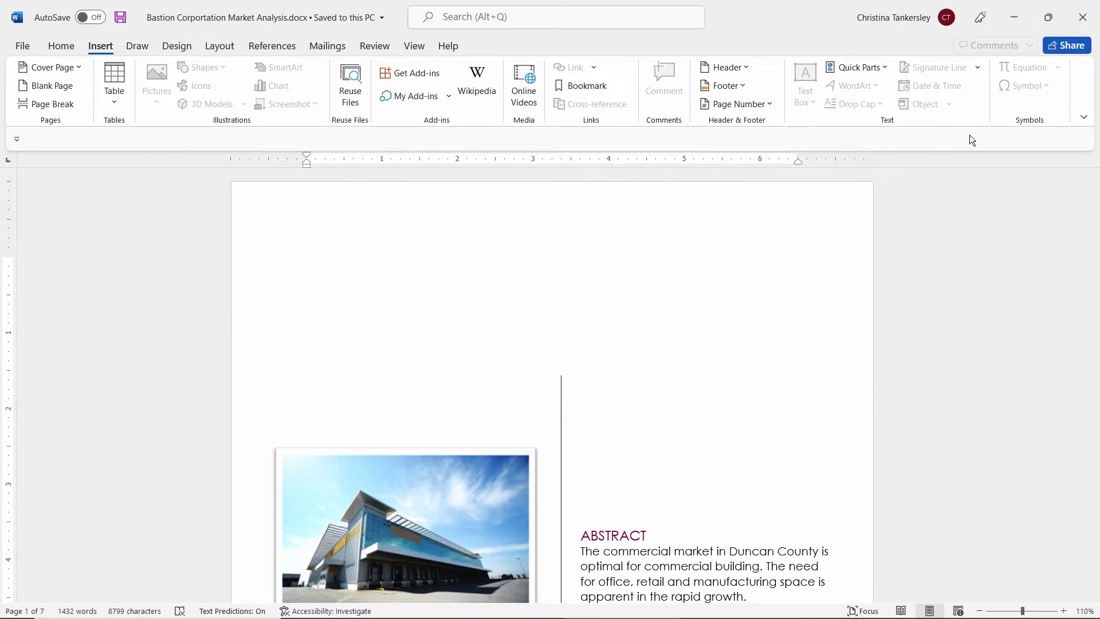
pyautogui.moveTo(1084, 119)
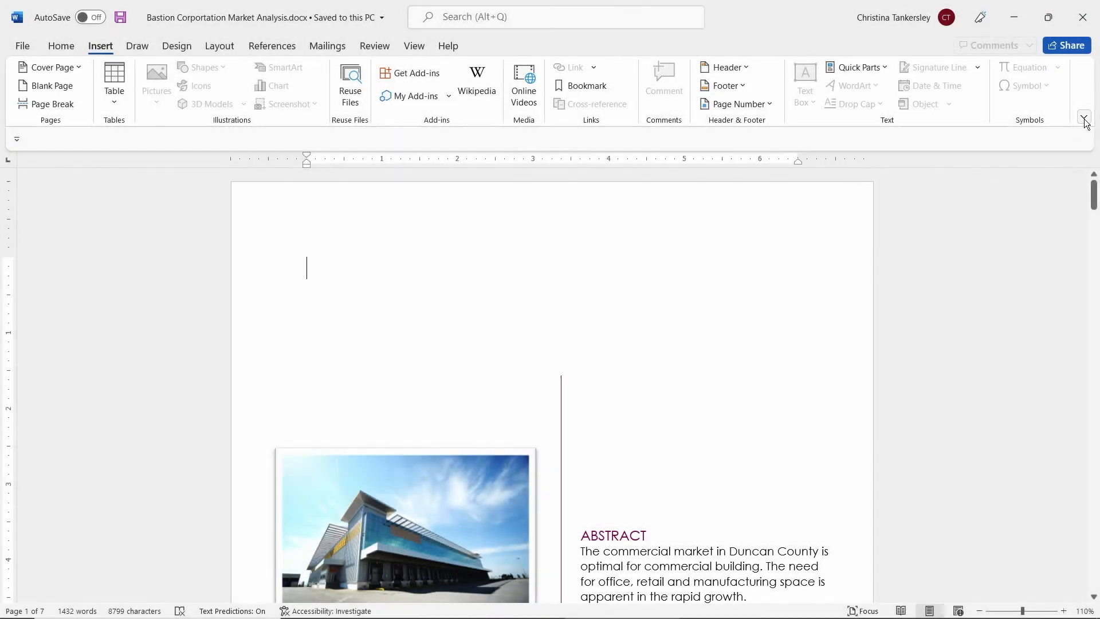
pyautogui.click(1084, 118)
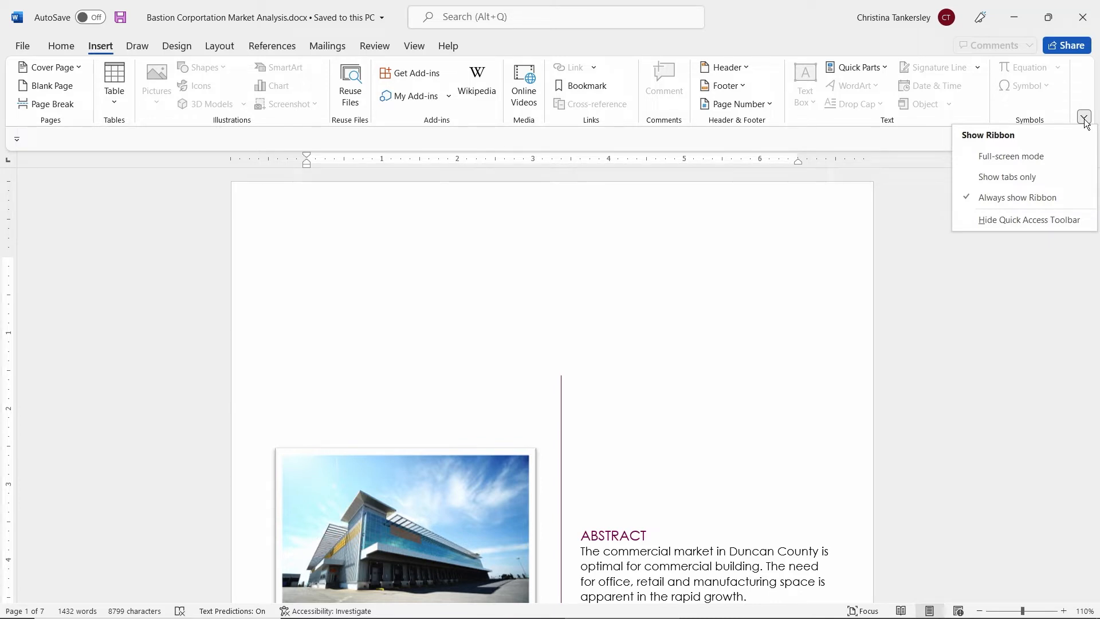
pyautogui.click(1084, 119)
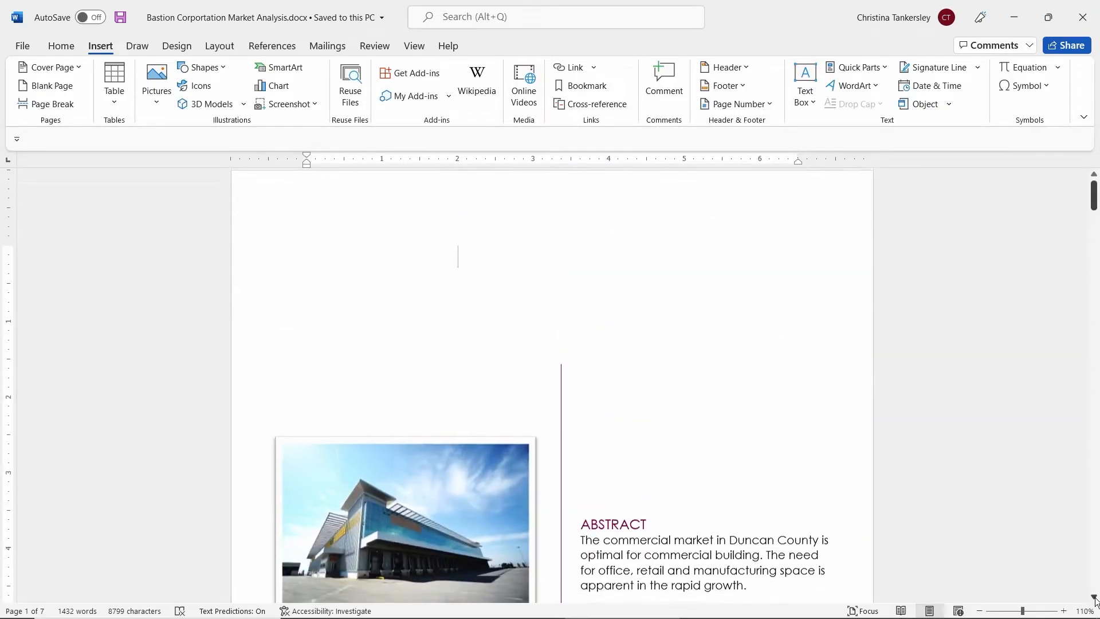
pyautogui.scroll(-3)
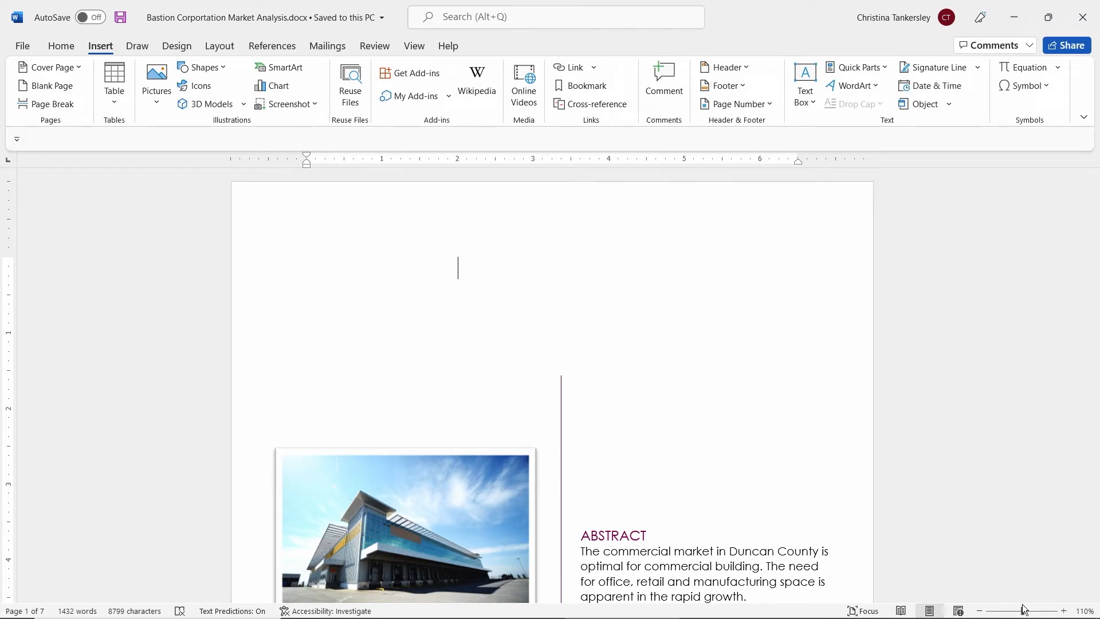
pyautogui.moveTo(1064, 612)
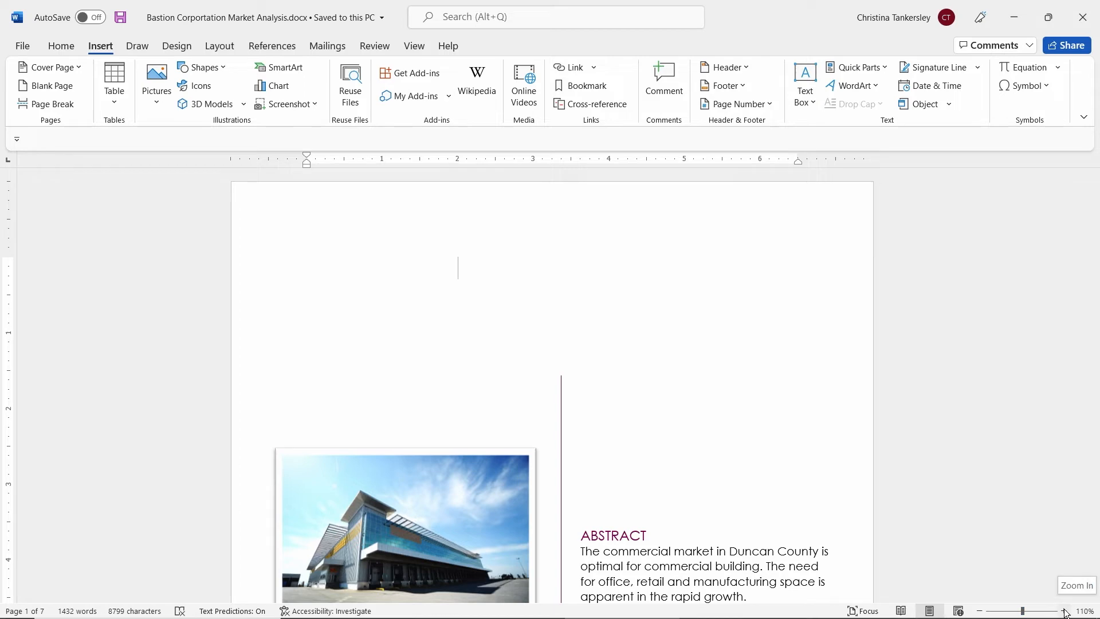
pyautogui.moveTo(983, 612)
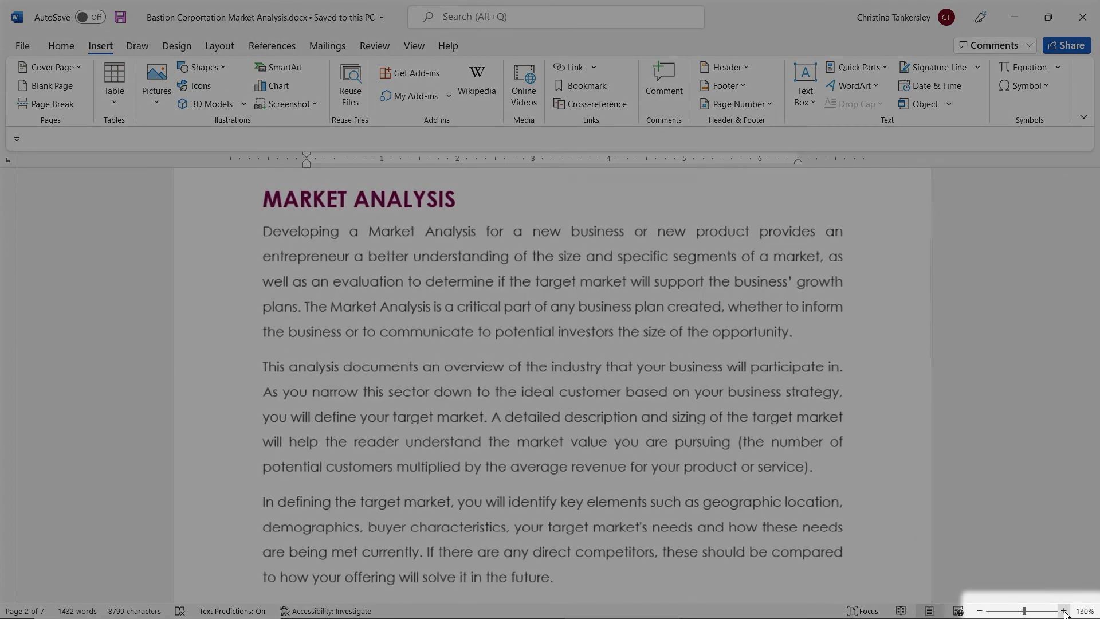
# Adjust the status-bar zoom so the document displays at 90%.
pyautogui.click(1049, 607)
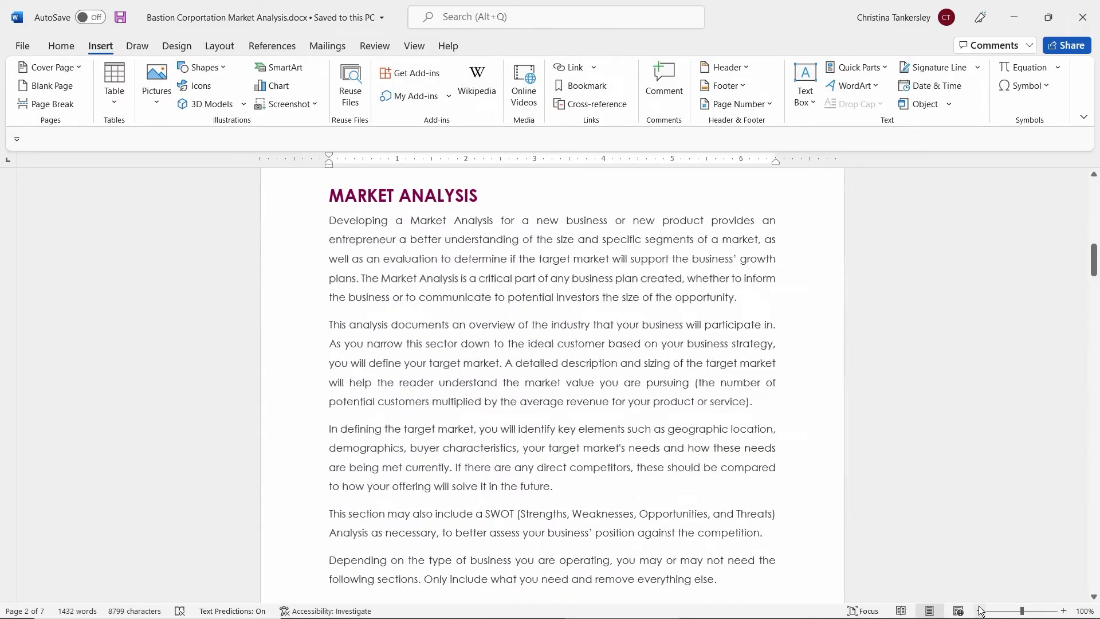
pyautogui.click(957, 611)
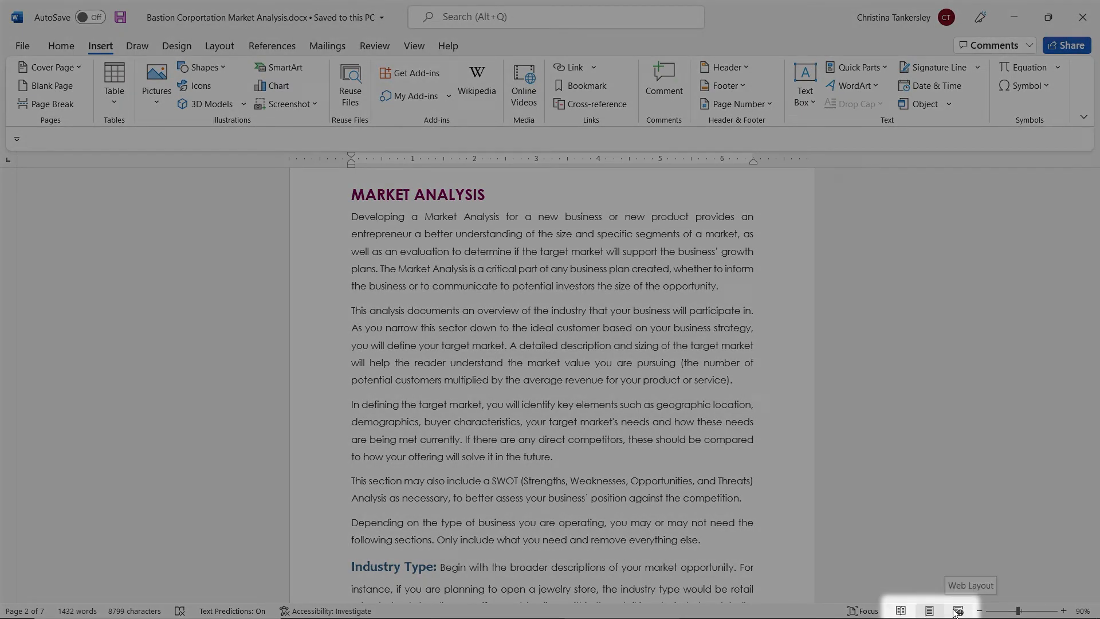
pyautogui.click(956, 609)
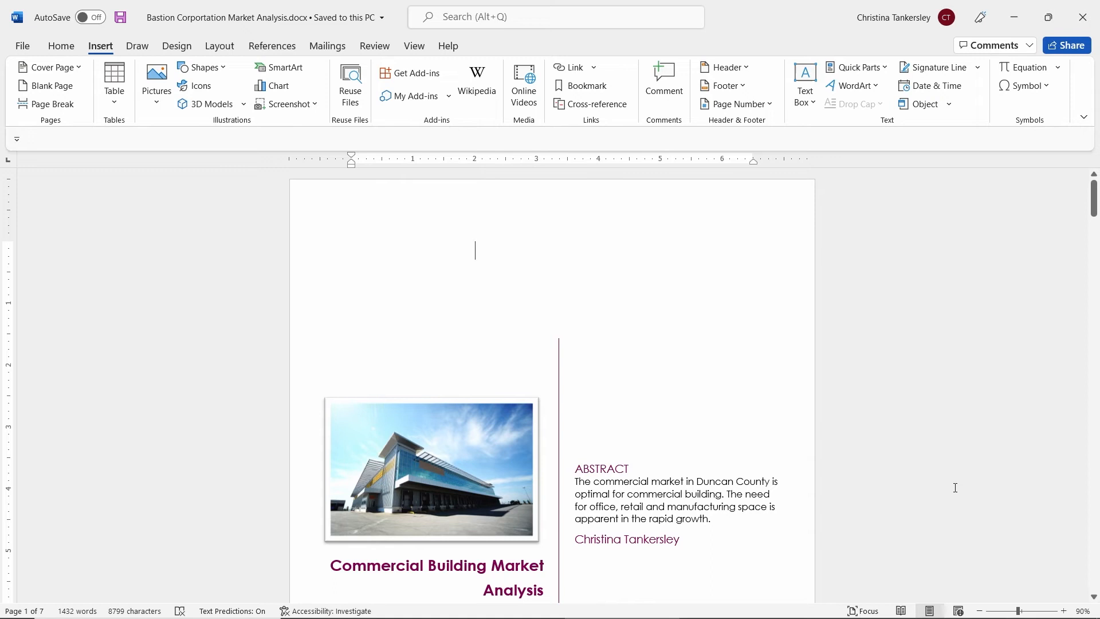
pyautogui.moveTo(902, 596)
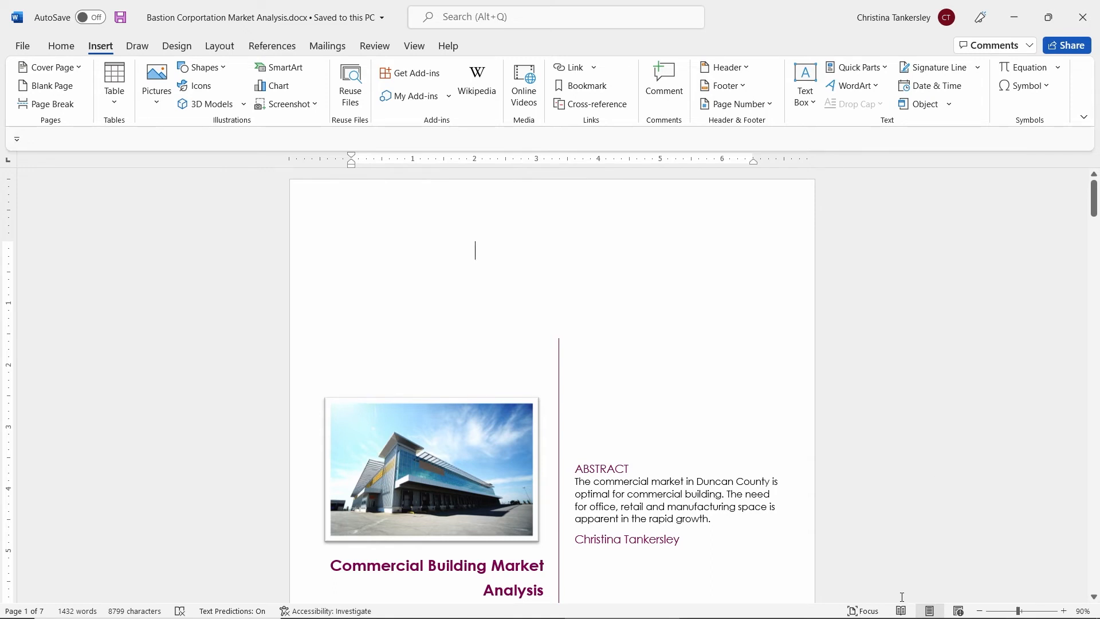
pyautogui.moveTo(900, 609)
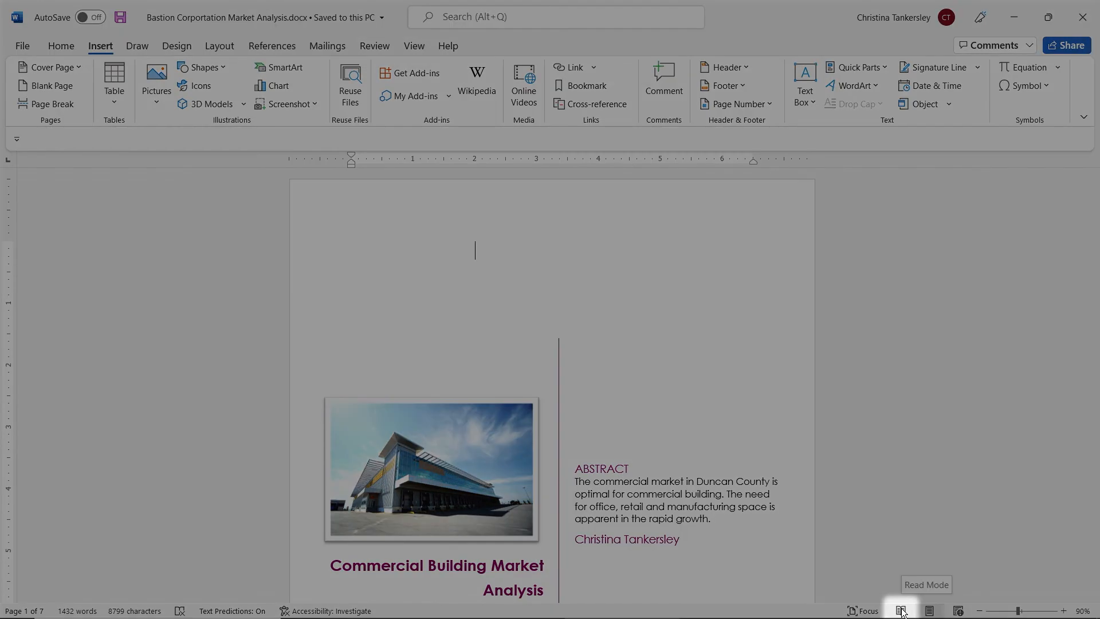
# Page through the report in Read Mode, then return to the Home formatting commands.
pyautogui.click(901, 610)
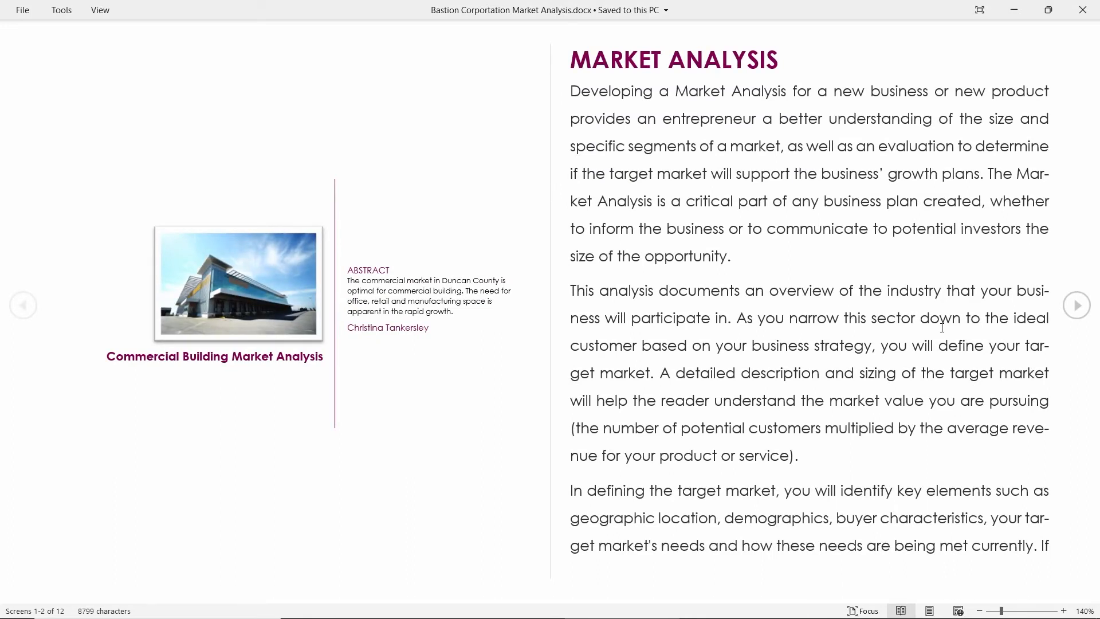
pyautogui.moveTo(1077, 304)
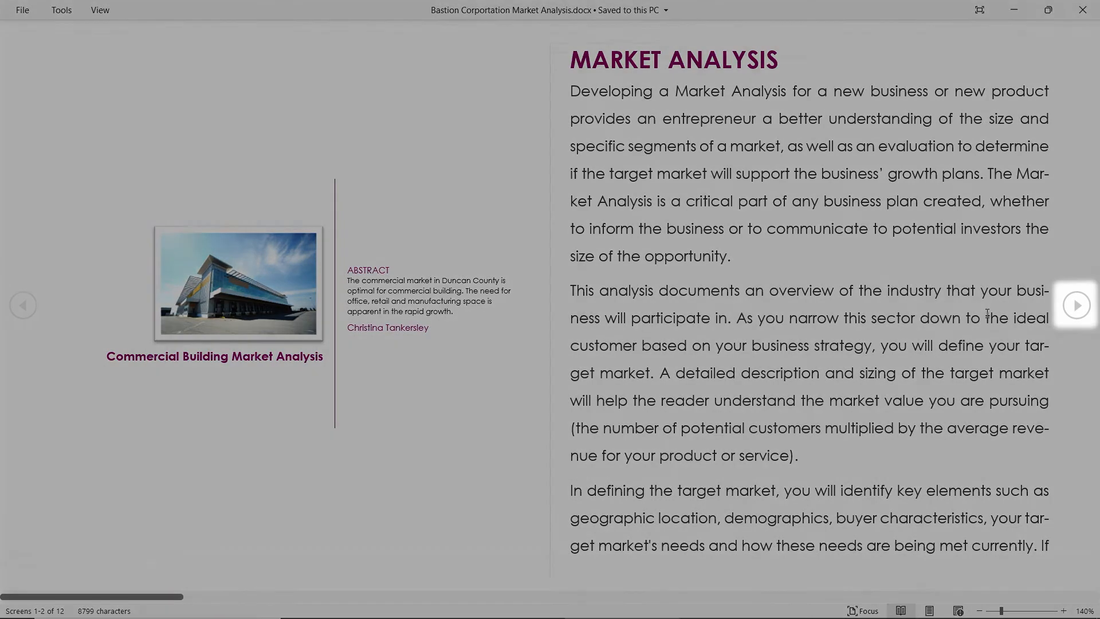
pyautogui.click(1077, 305)
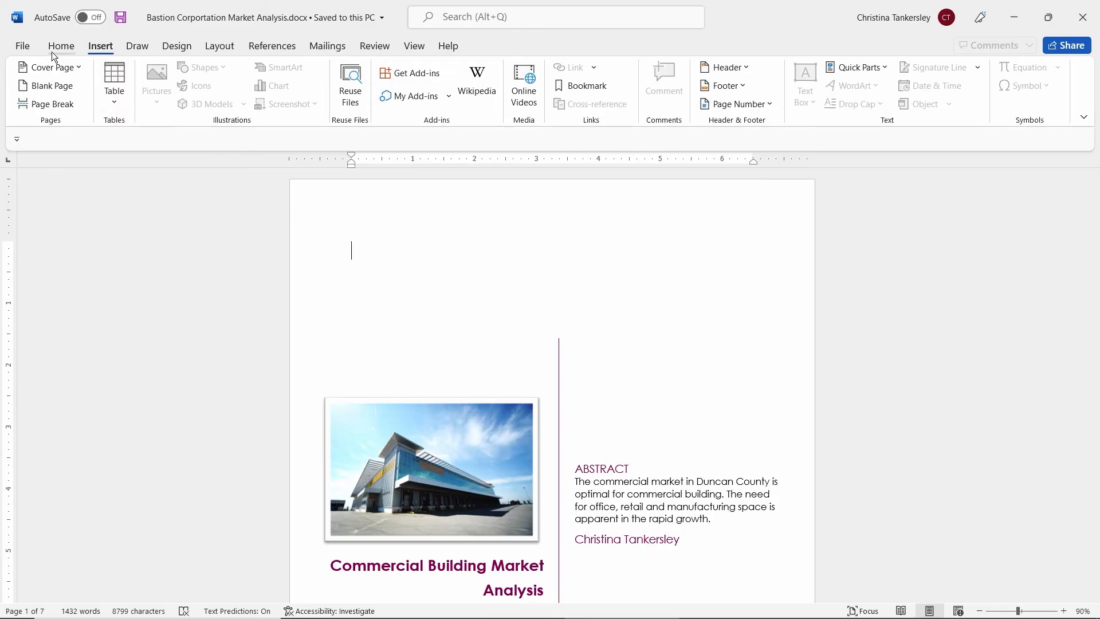
pyautogui.click(61, 46)
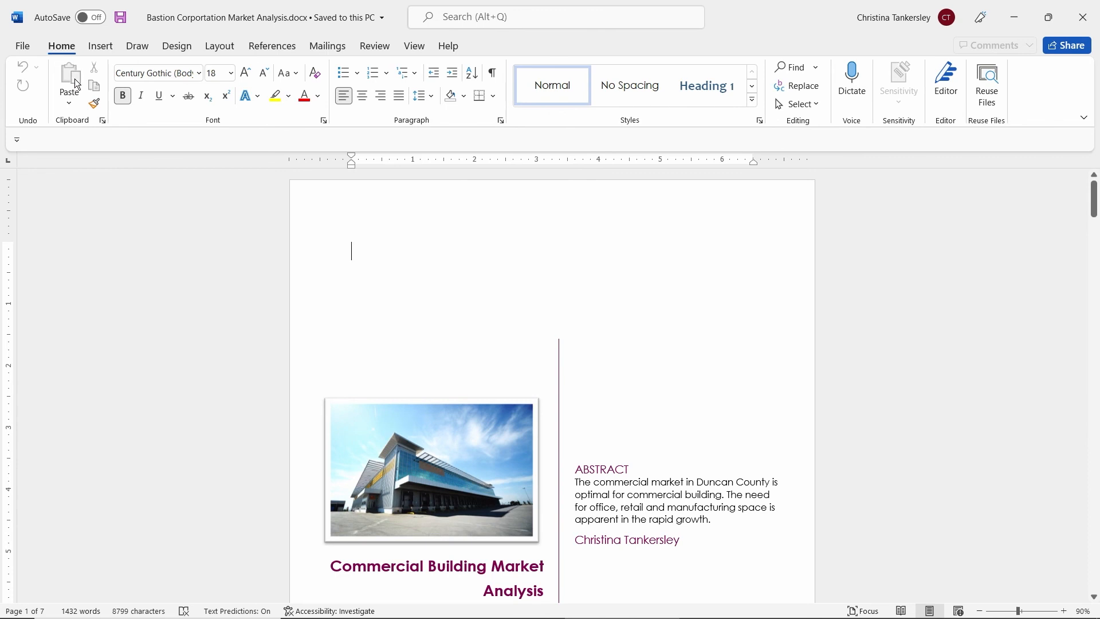
pyautogui.moveTo(121, 95)
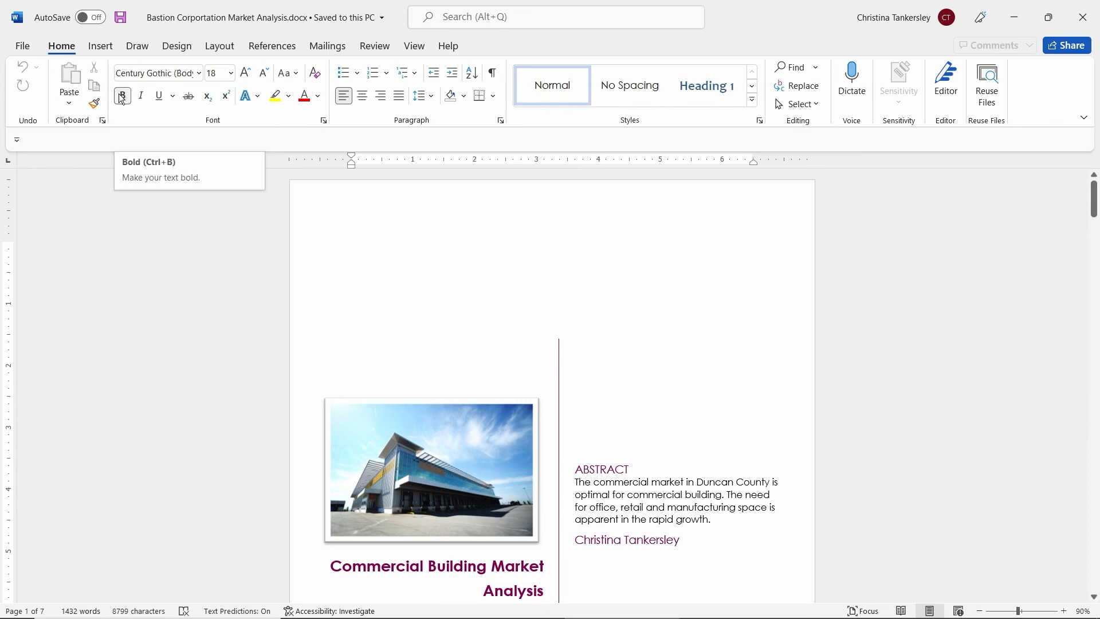